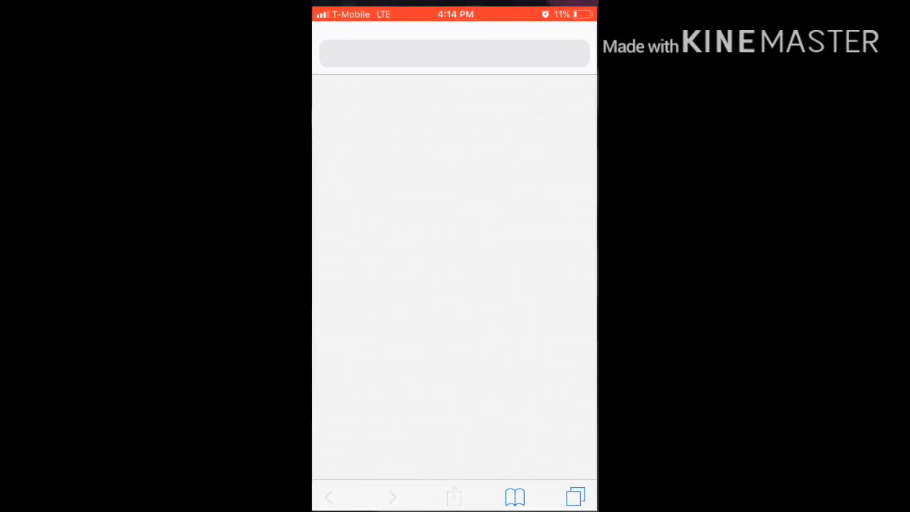
Enter the partial query "andro" in Safari's address bar to bring up Google suggestions.
left_click(454, 53)
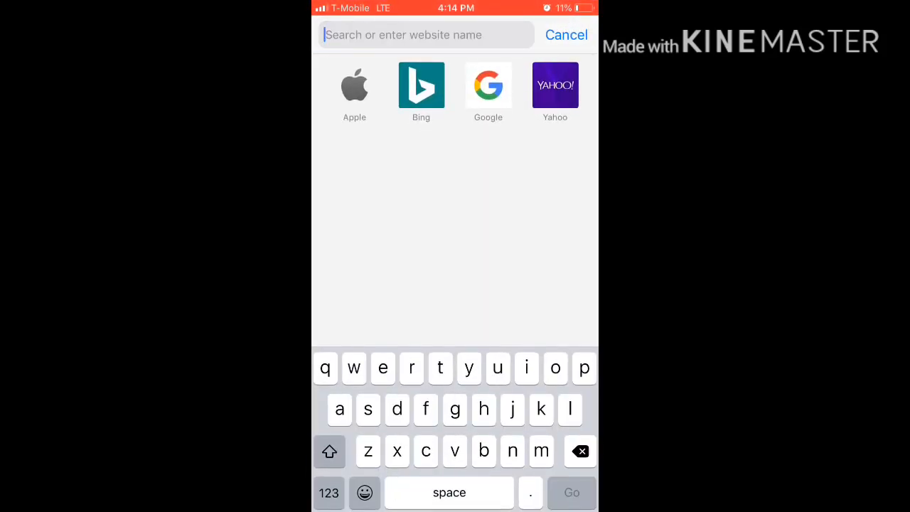
type("andro")
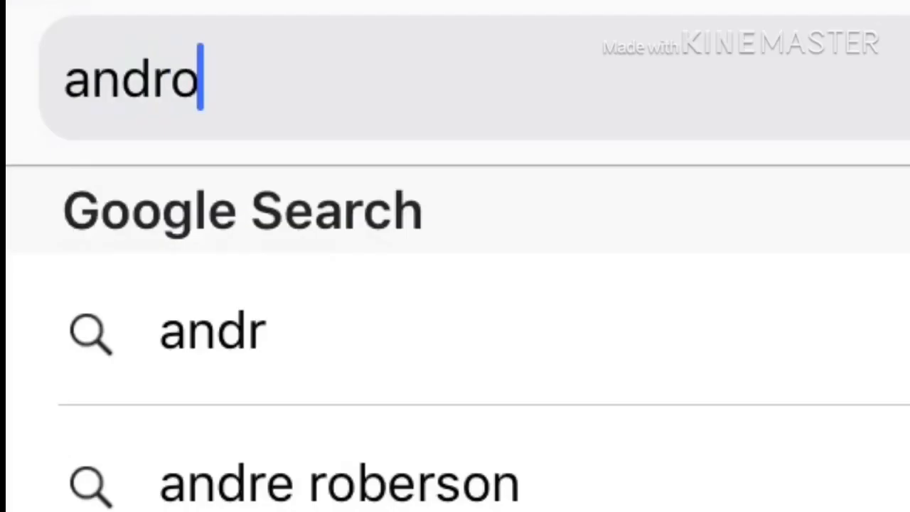